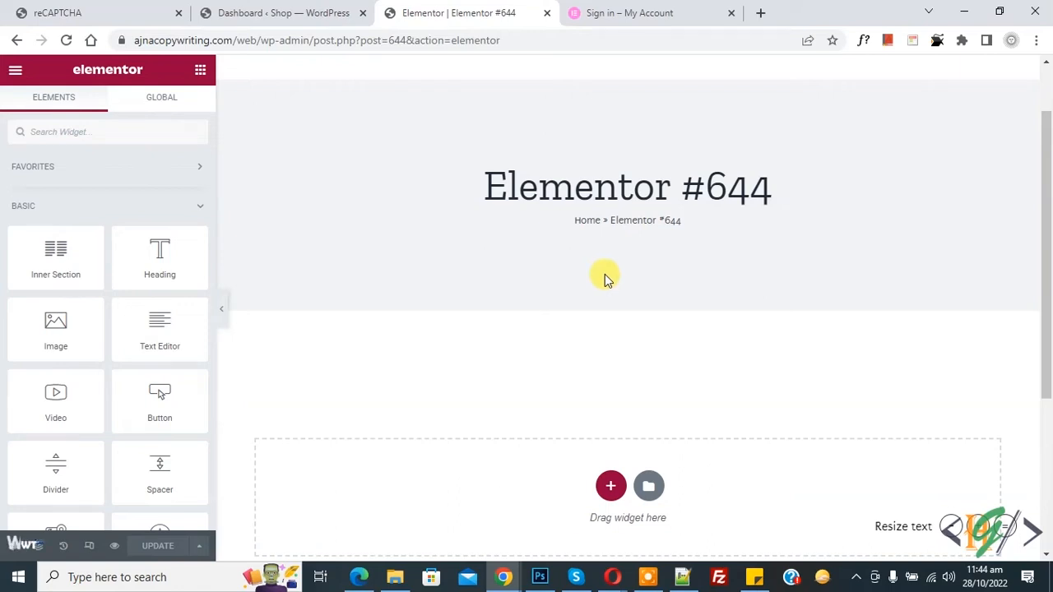
mouse_move(612, 249)
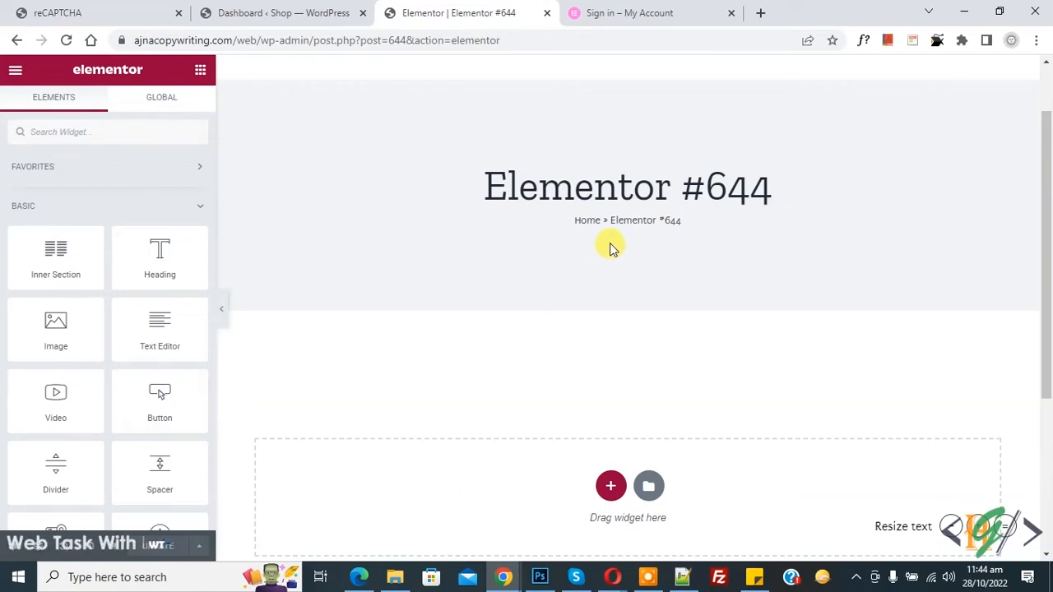
mouse_move(539, 272)
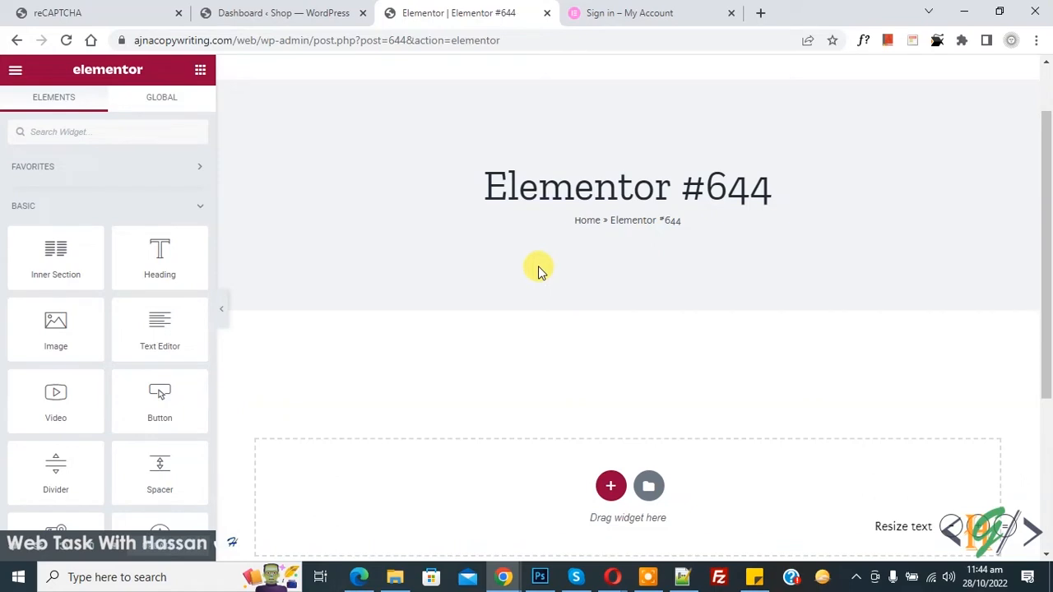
mouse_move(542, 262)
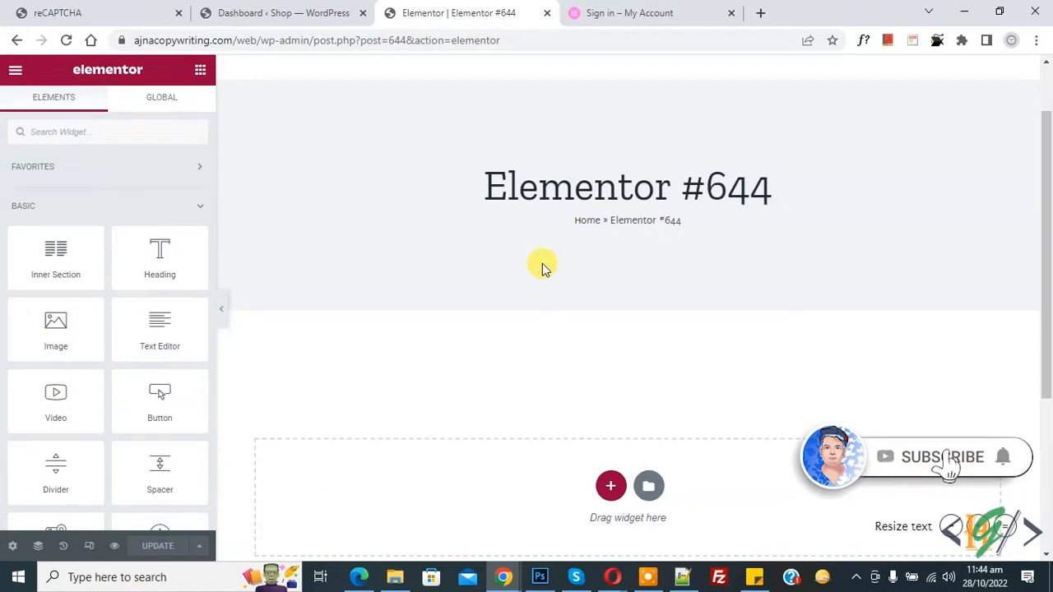
mouse_move(484, 247)
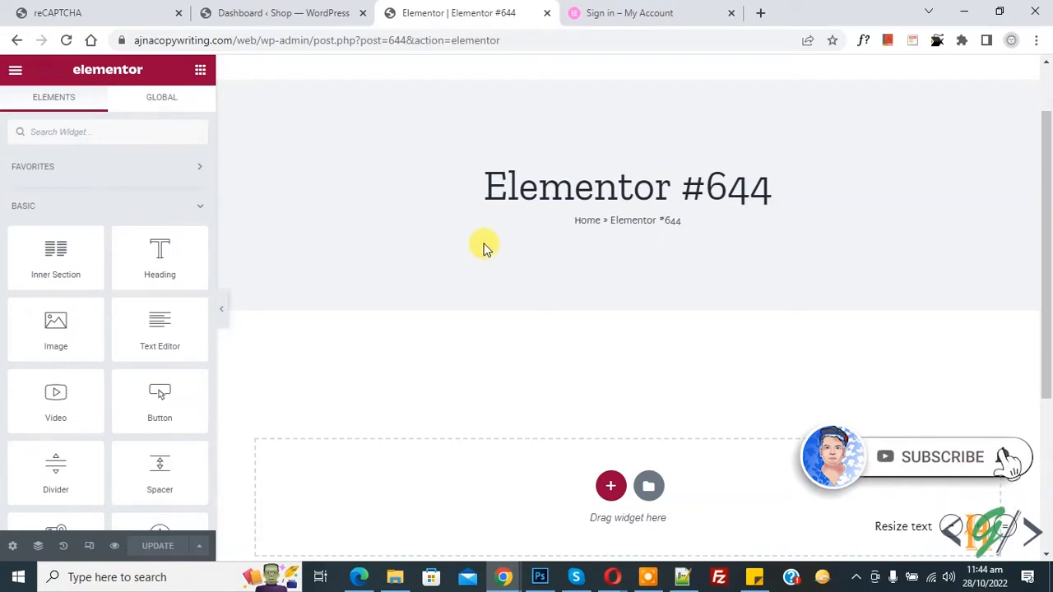
Step: Return to the Elementor #644 editor, preview the CGI designer portfolio page template, and try inserting it
click(630, 12)
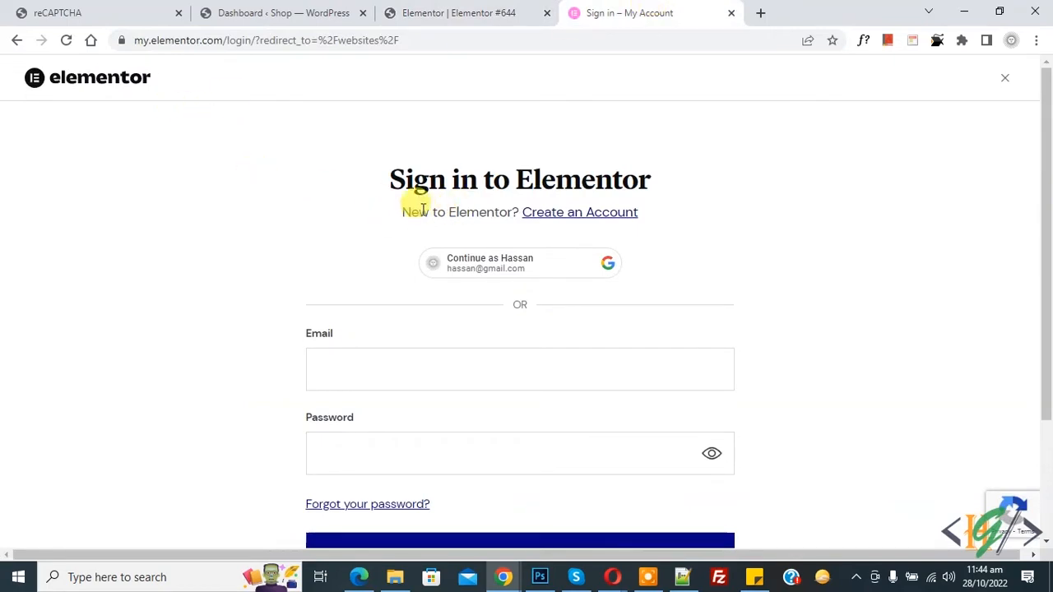
mouse_move(490, 40)
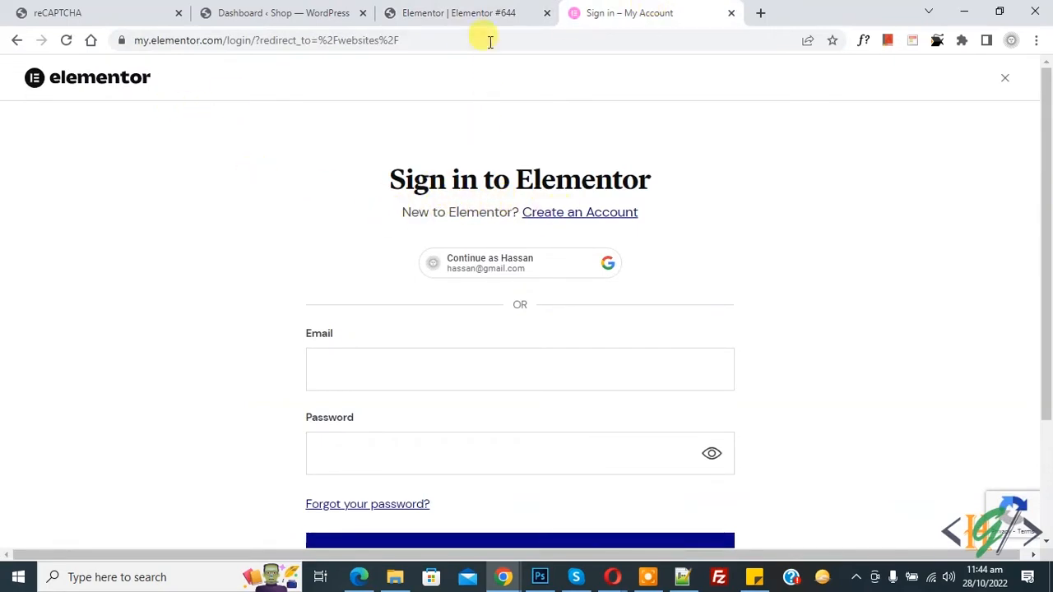
click(458, 13)
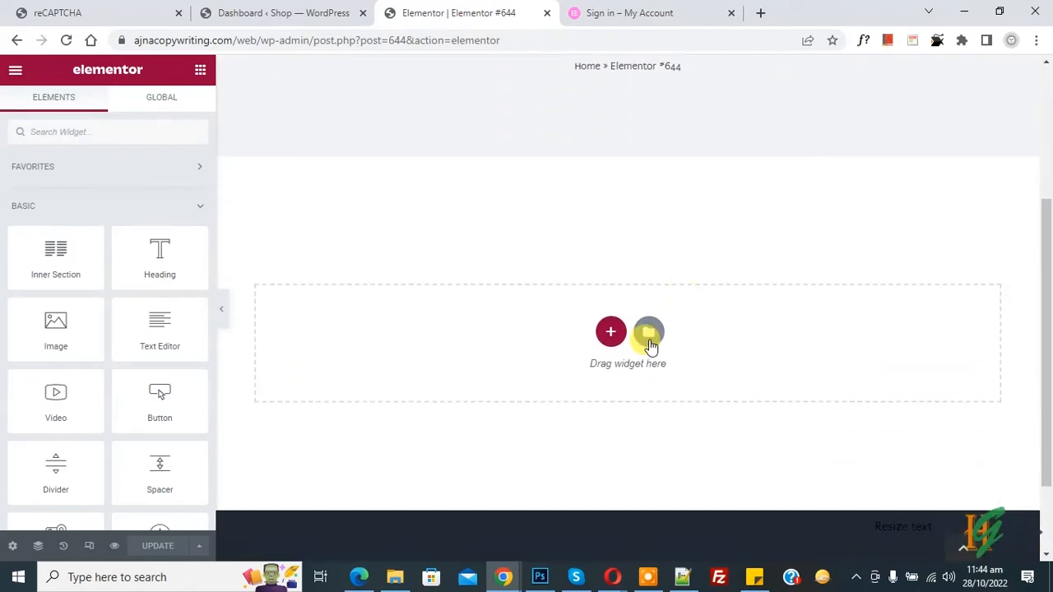
click(649, 332)
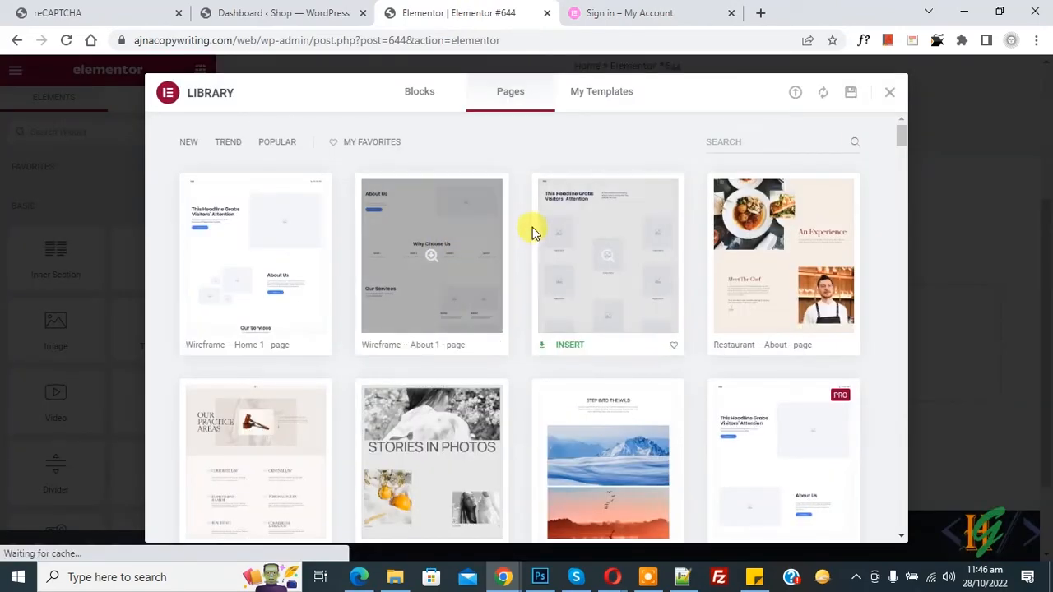
scroll(down, 3)
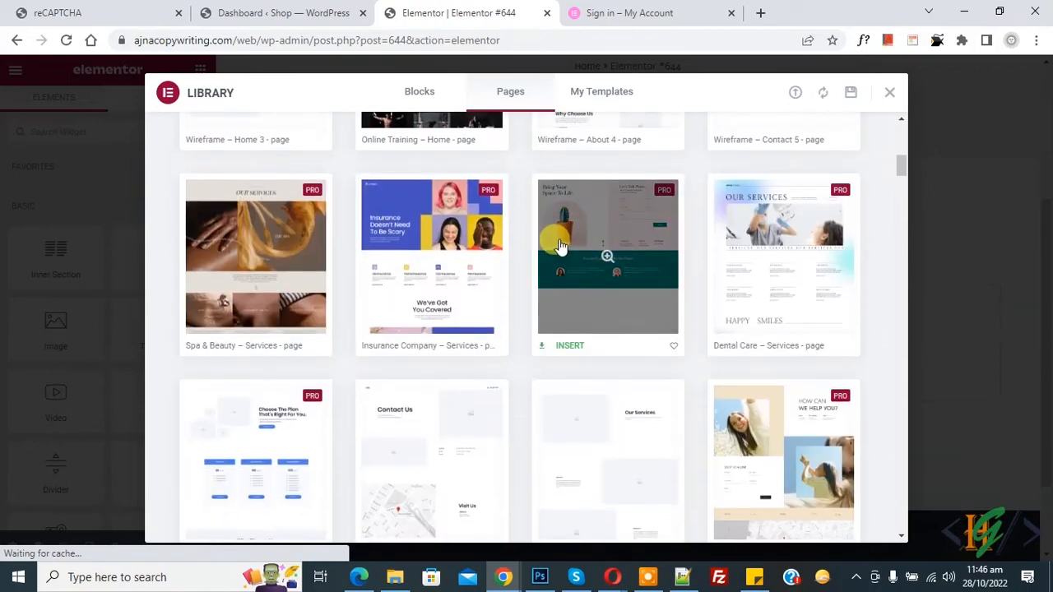
scroll(down, 3)
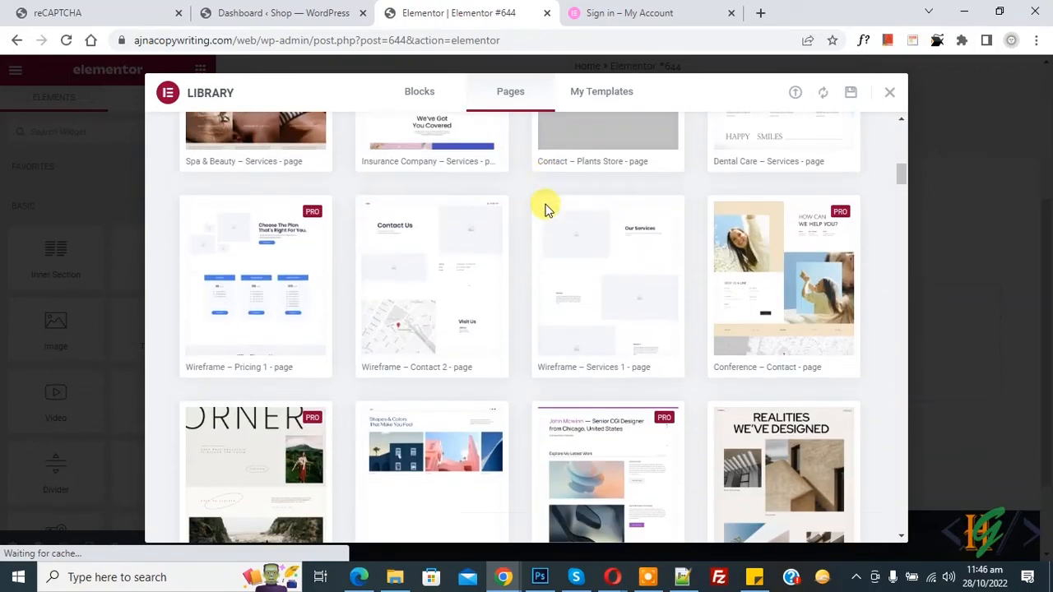
click(607, 280)
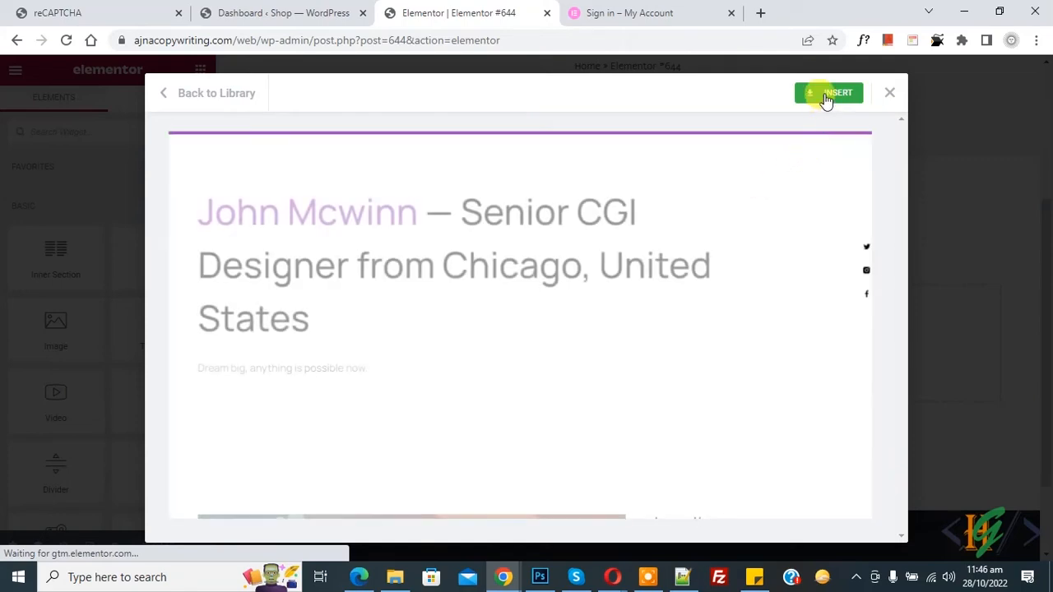
click(829, 93)
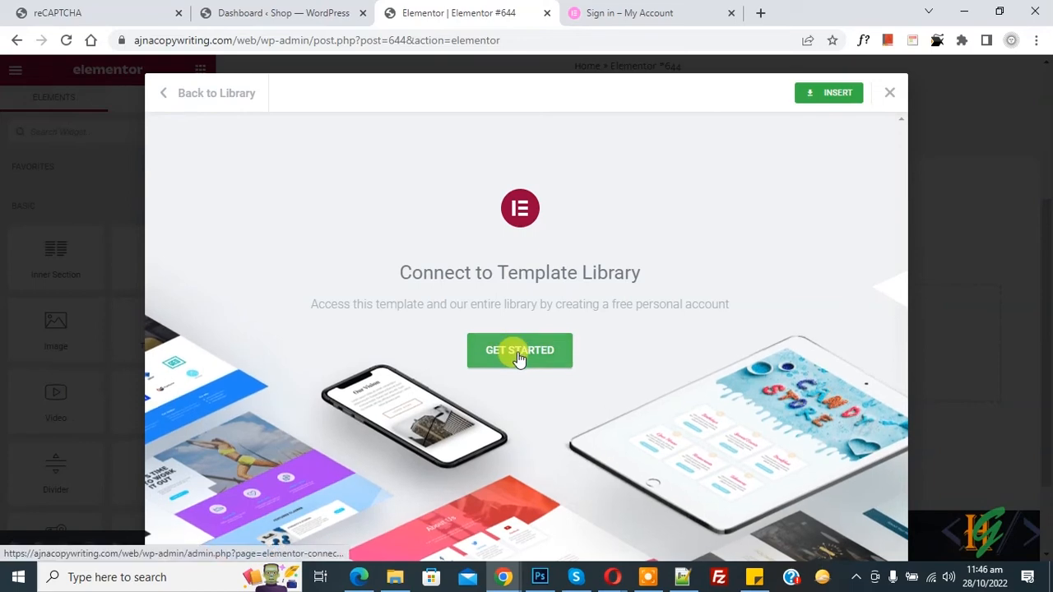
Step: Connect the site to the template library with 'Become a super contributor' unticked
click(519, 350)
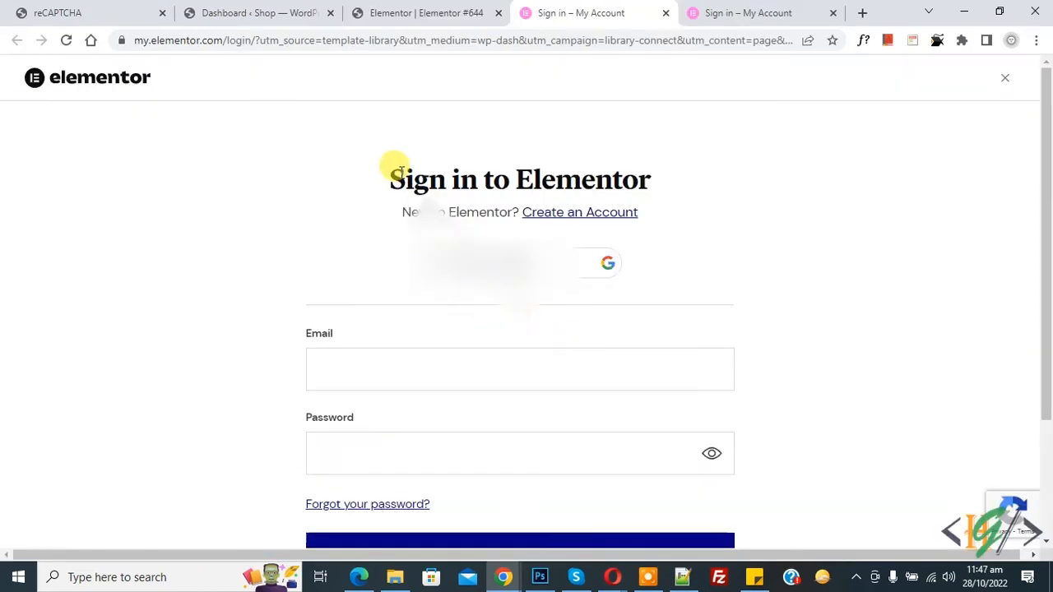
mouse_move(580, 212)
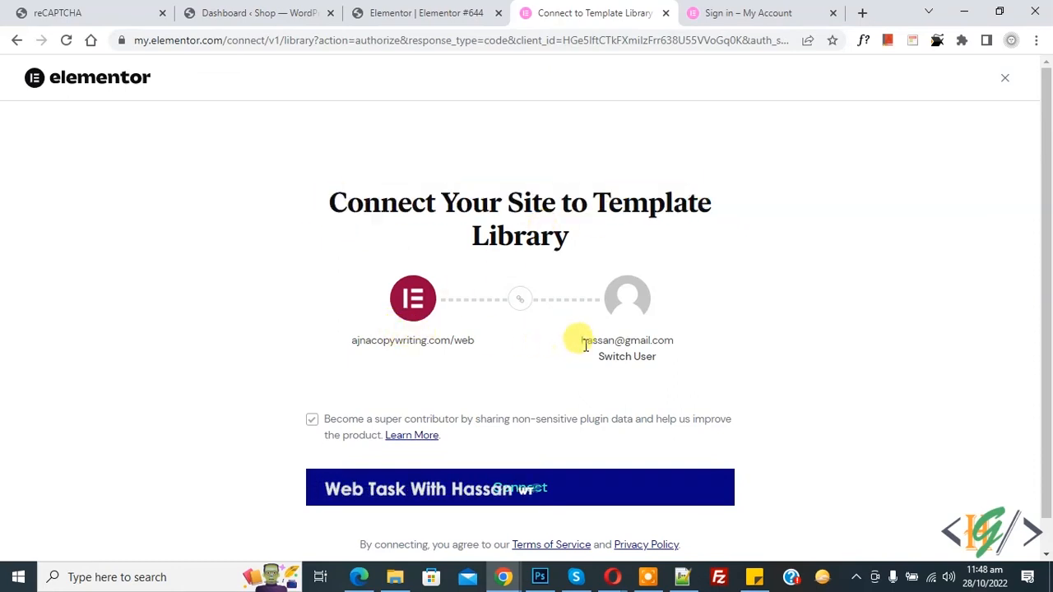
click(312, 419)
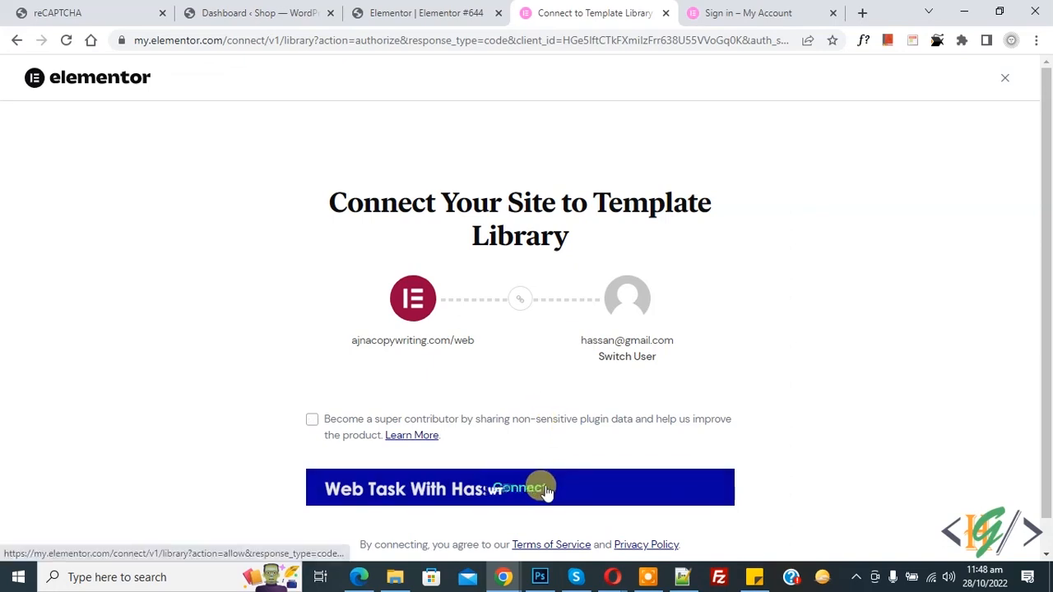
click(520, 487)
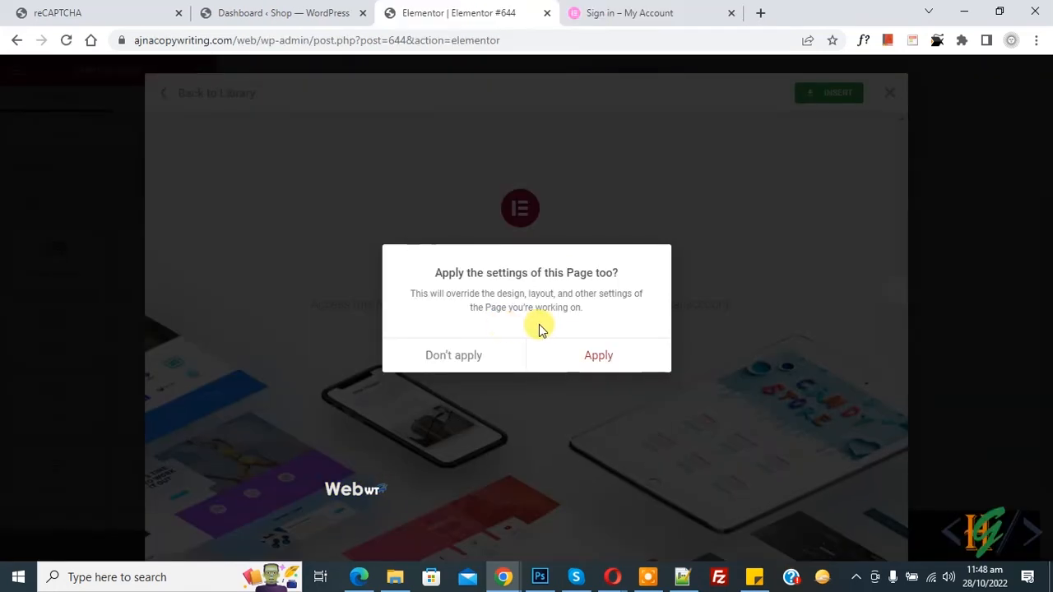
Step: Answer the page-settings prompt and review the inserted portfolio sections down to the contact footer
click(599, 354)
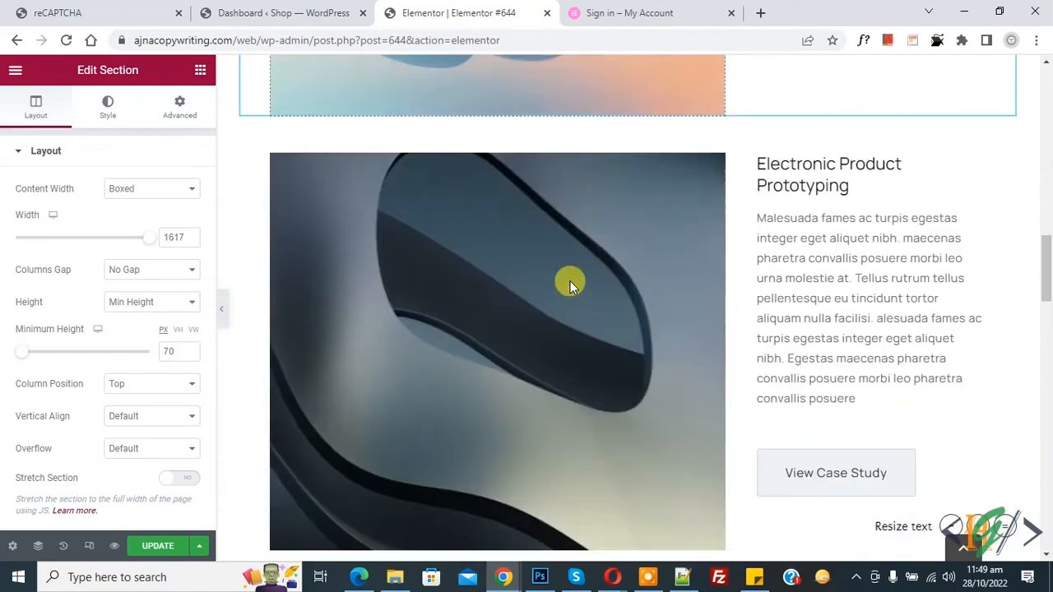
scroll(down, 3)
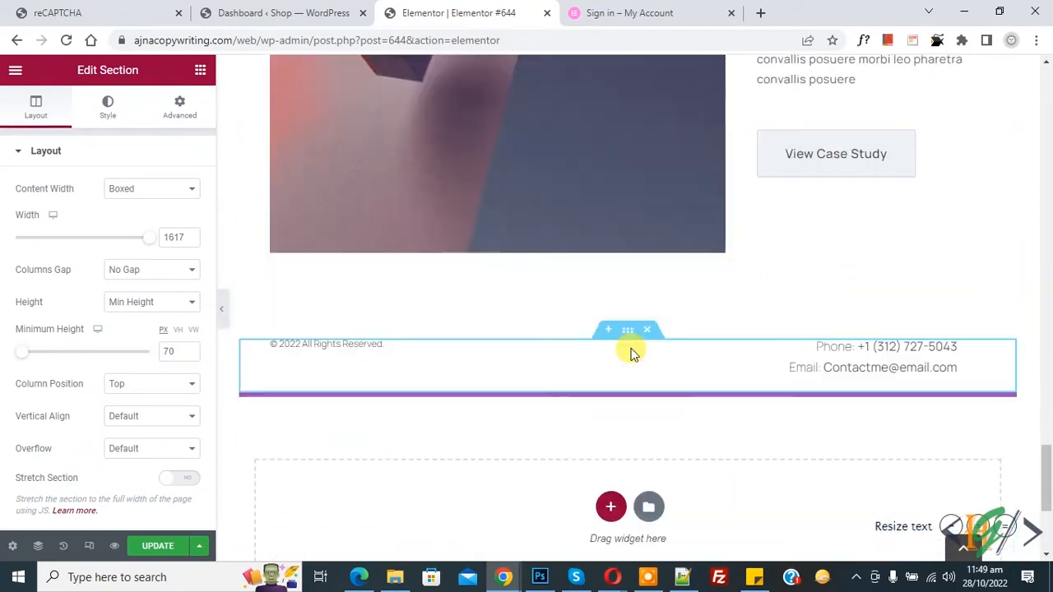
scroll(down, 3)
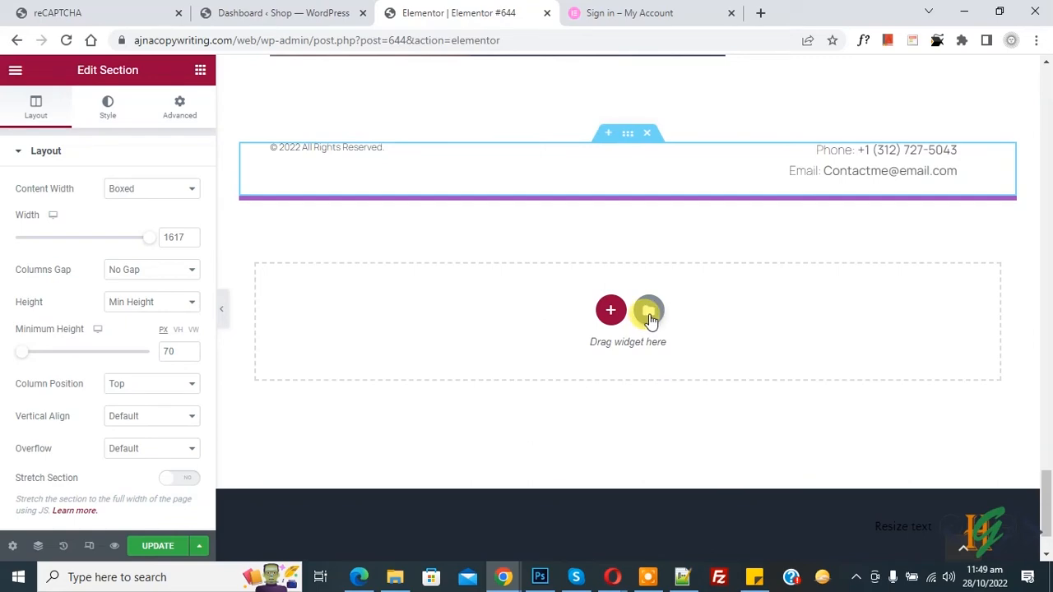
Step: Insert the Insurance Company – Services page template below the portfolio footer and review its sections
click(650, 310)
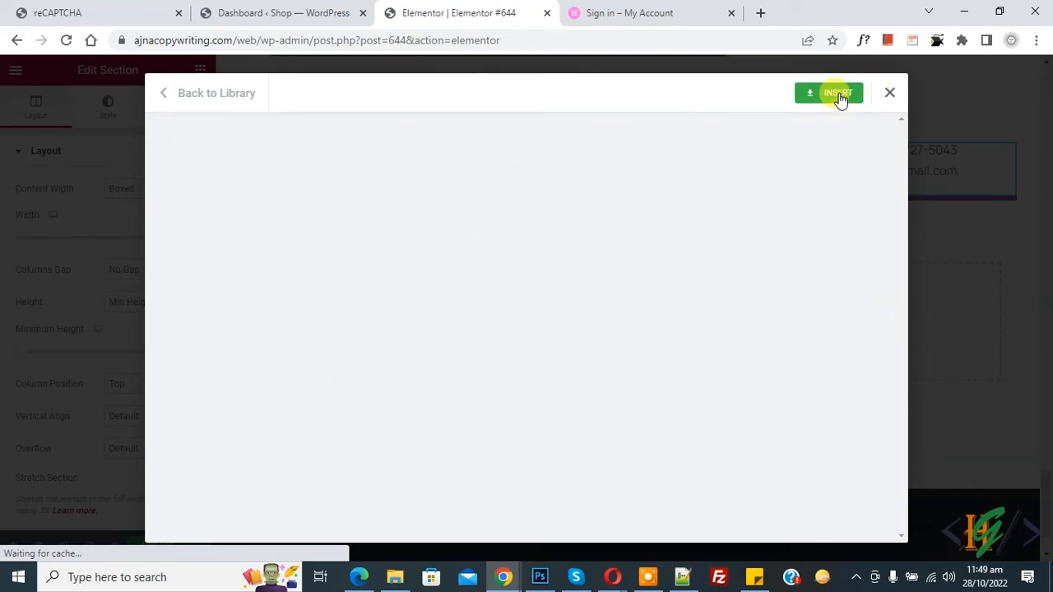
click(828, 92)
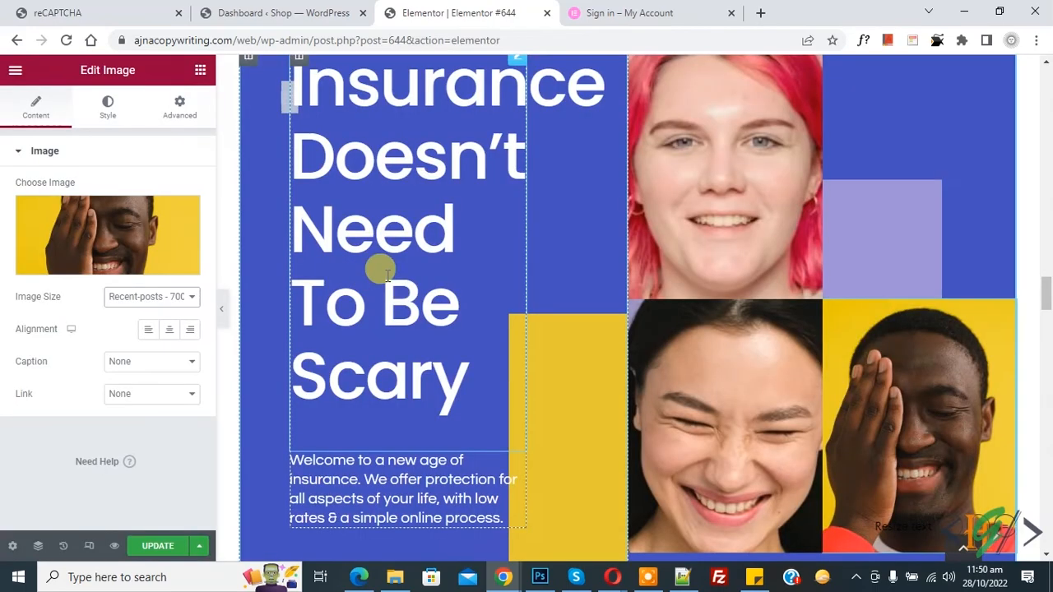
scroll(down, 3)
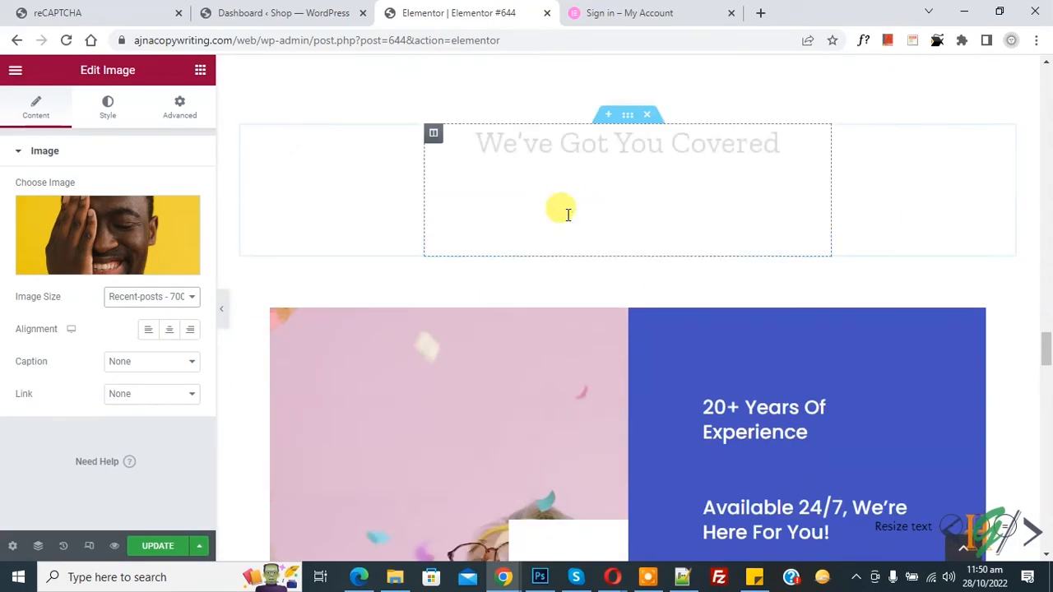
scroll(down, 3)
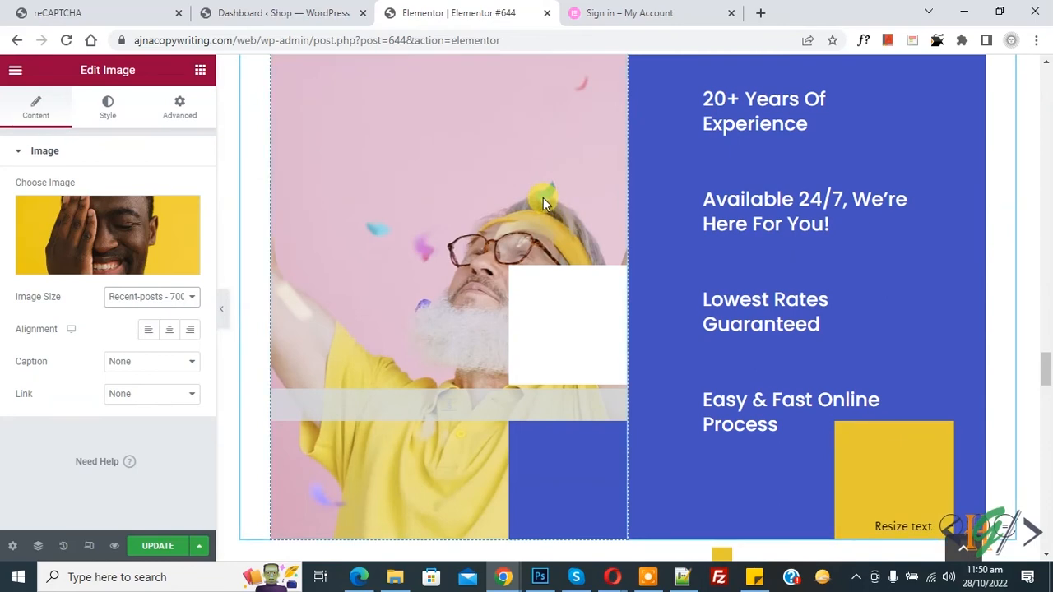
mouse_move(545, 233)
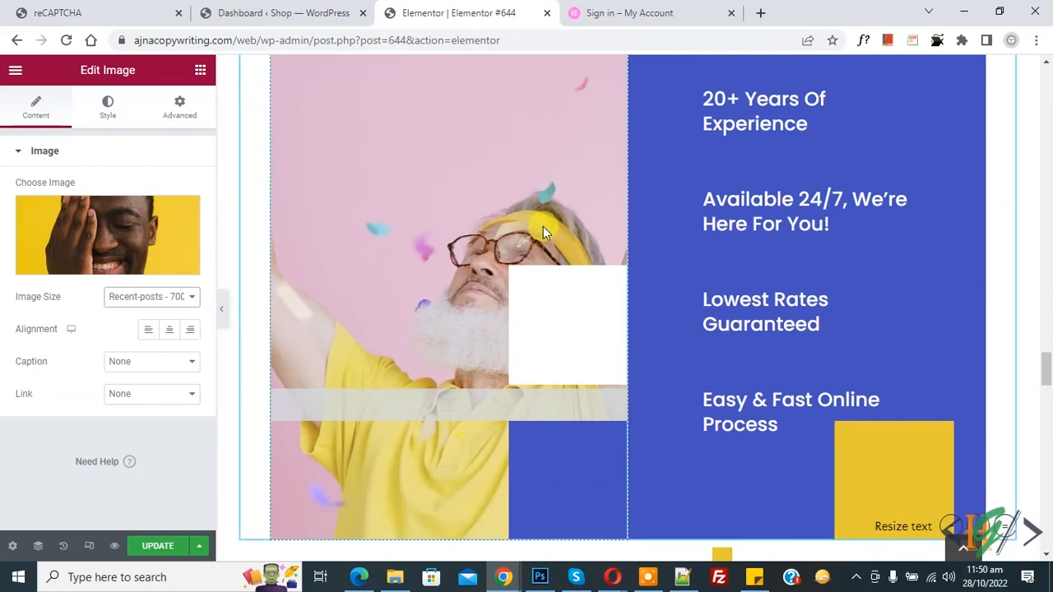
mouse_move(545, 254)
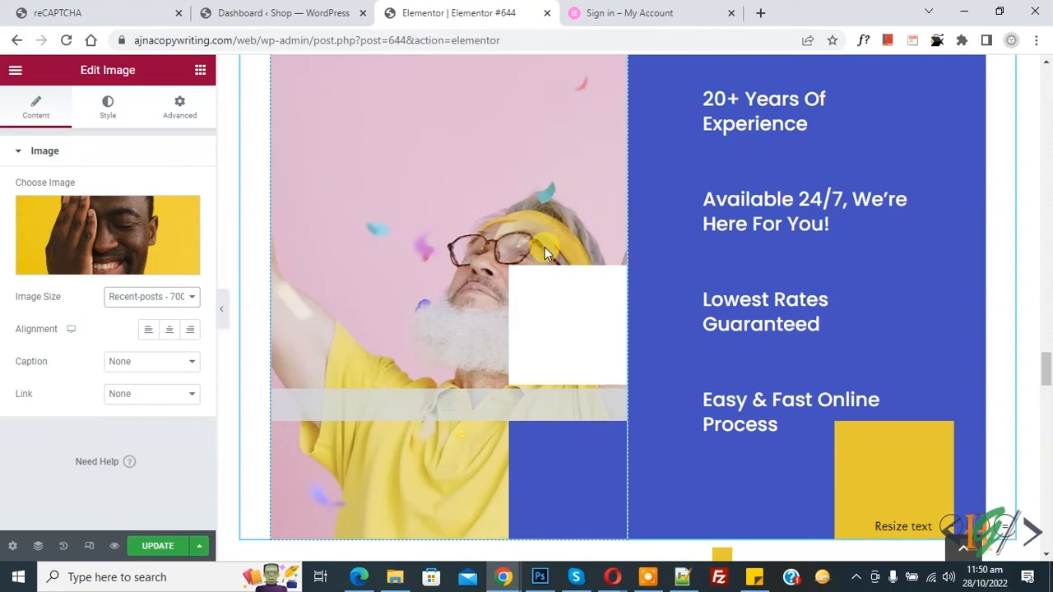